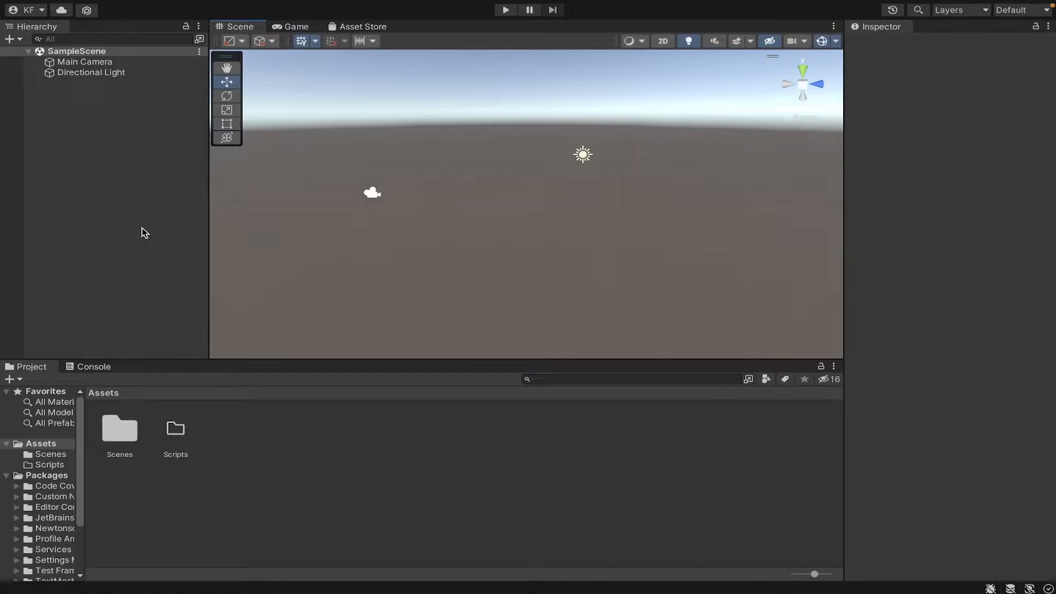
mouse_move(141, 197)
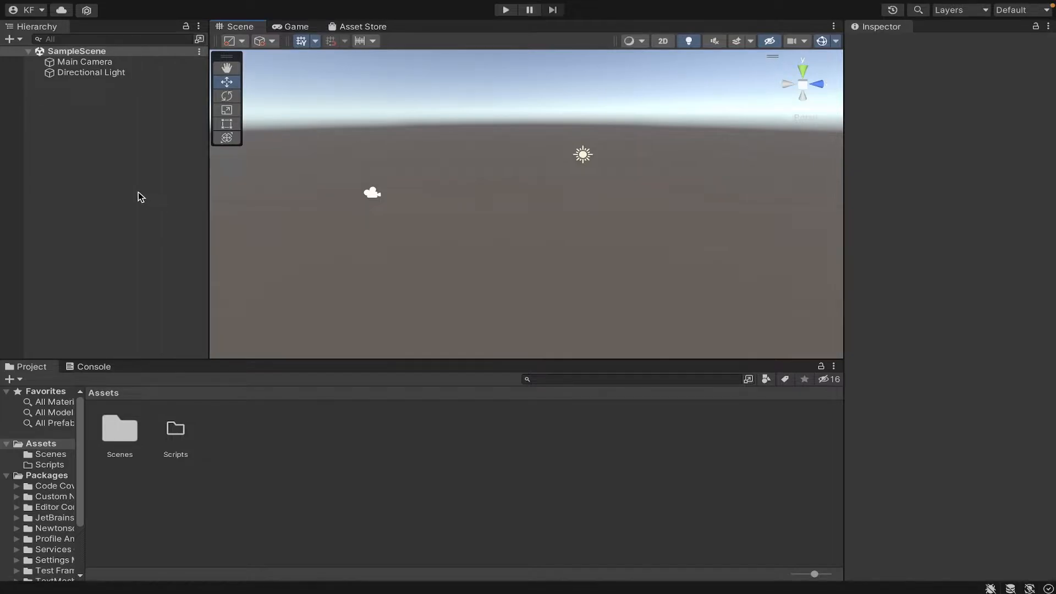
Step: Add a Cube 3D object to the scene from the Hierarchy
right_click(139, 196)
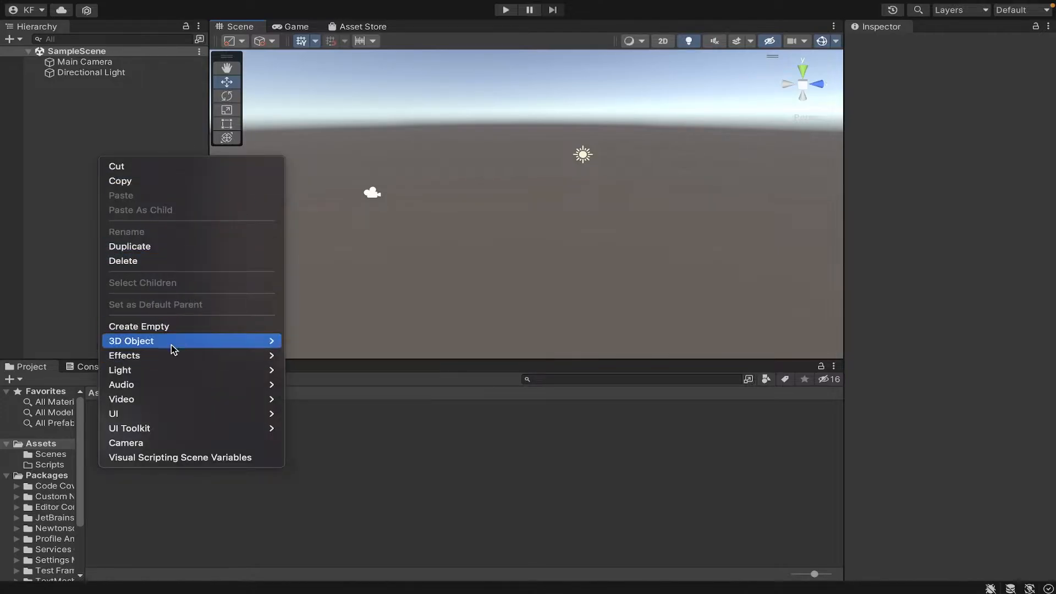
click(131, 341)
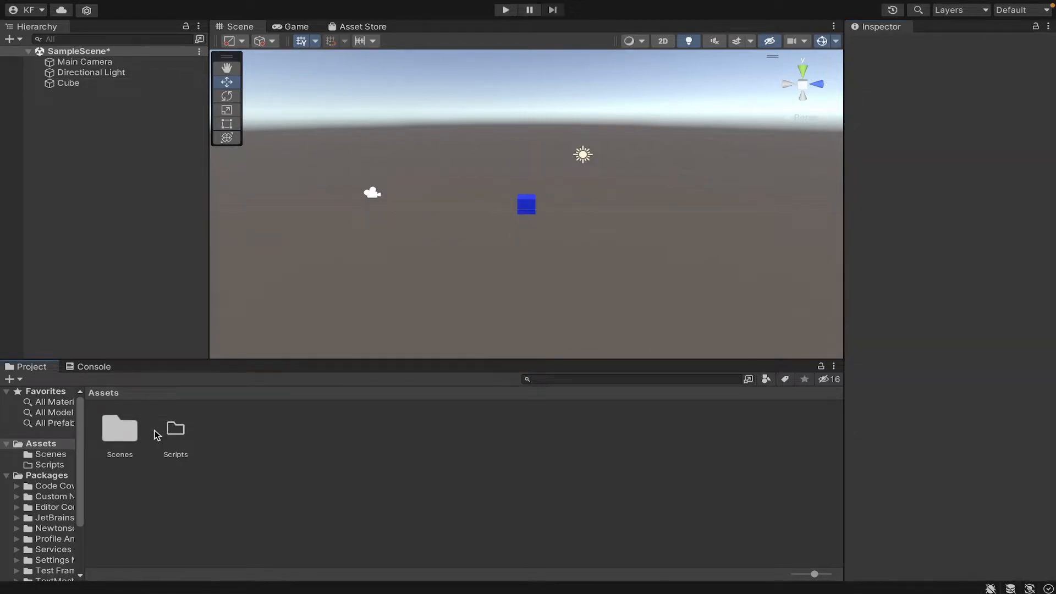
Step: Create a new C# script named RotateObject in the Scripts folder
right_click(175, 432)
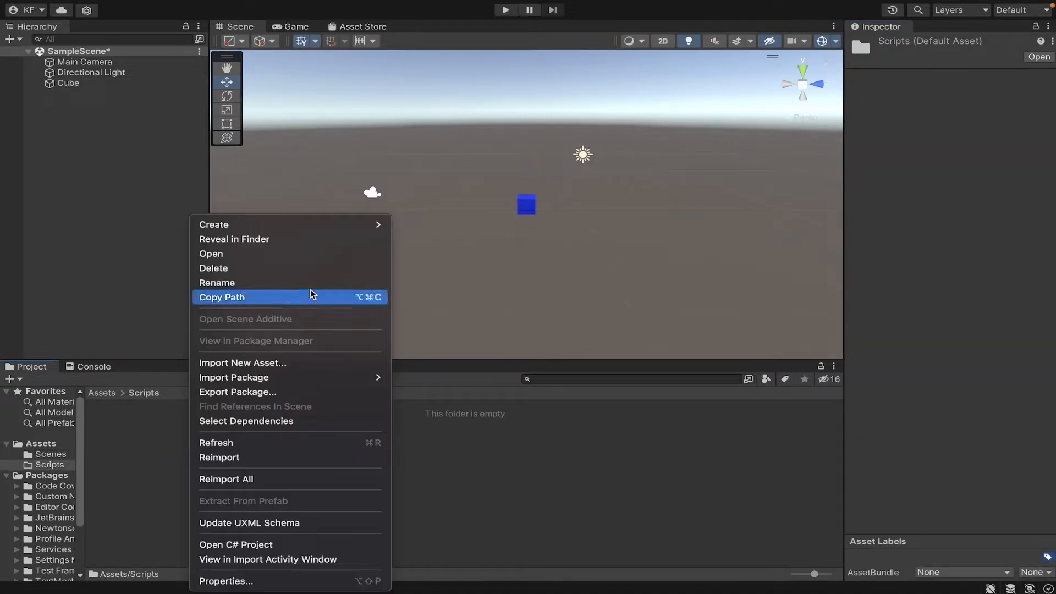
click(215, 224)
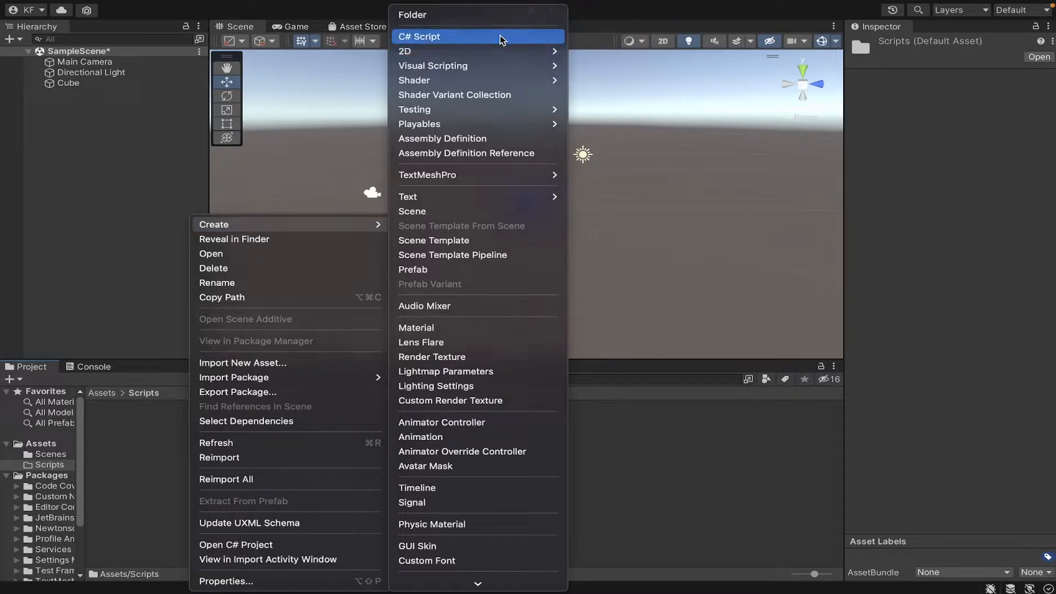
click(420, 37)
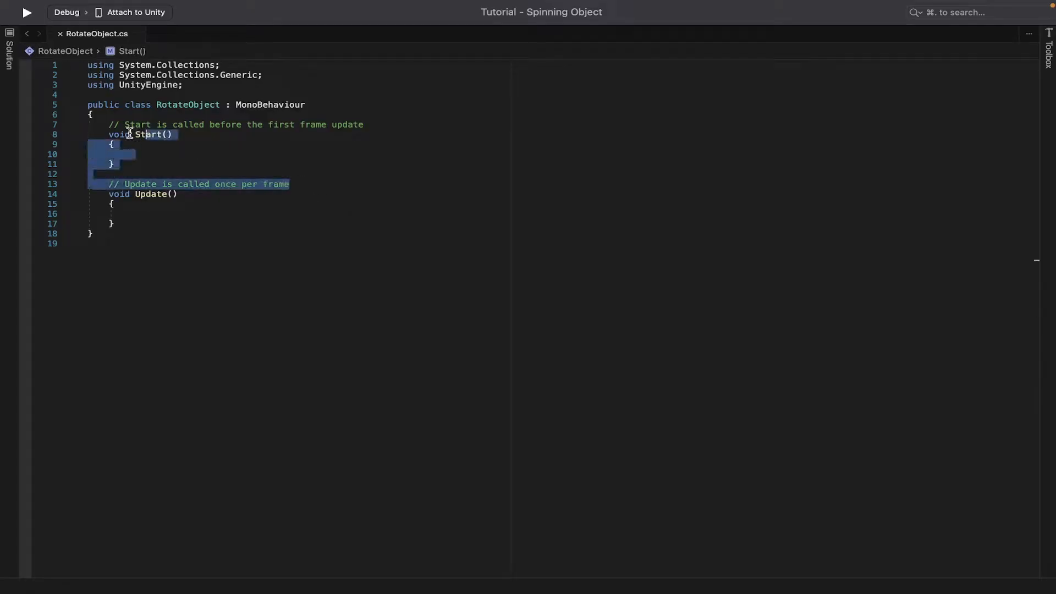
Step: Delete the Start method and begin declaring a public Vector3 rotation field
key(Delete)
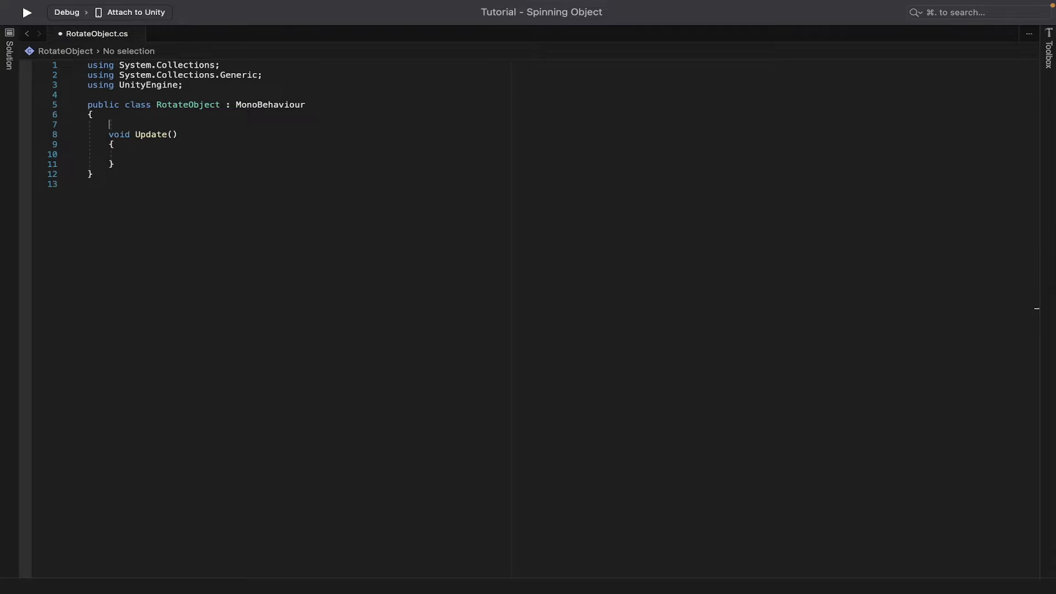
text(public Vector3 rotation;)
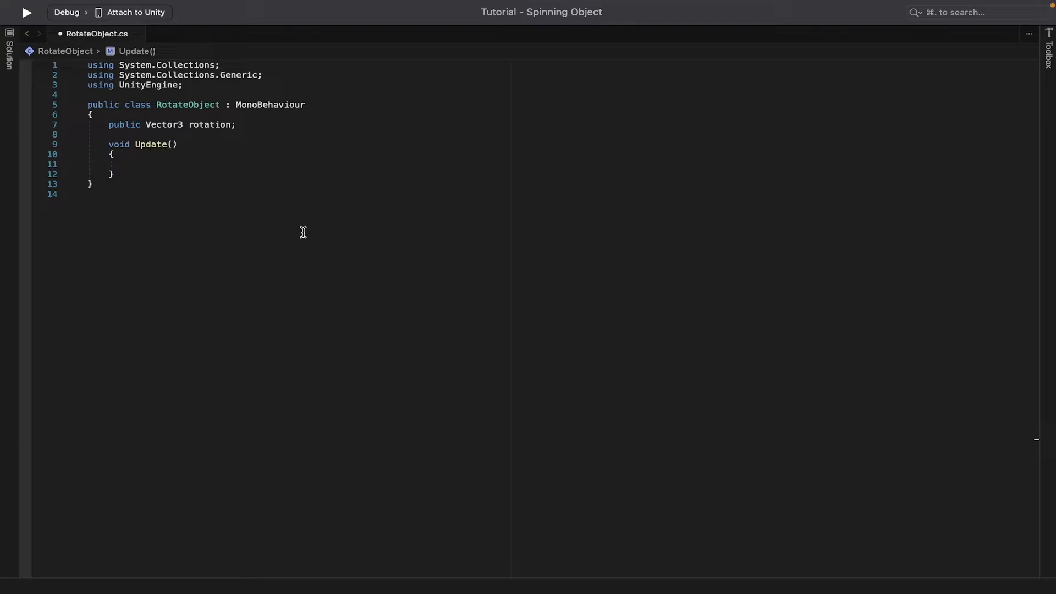
Step: Write this.transform.Rotate(rotation * 1 * Time.deltaTime); inside Update
text(this)
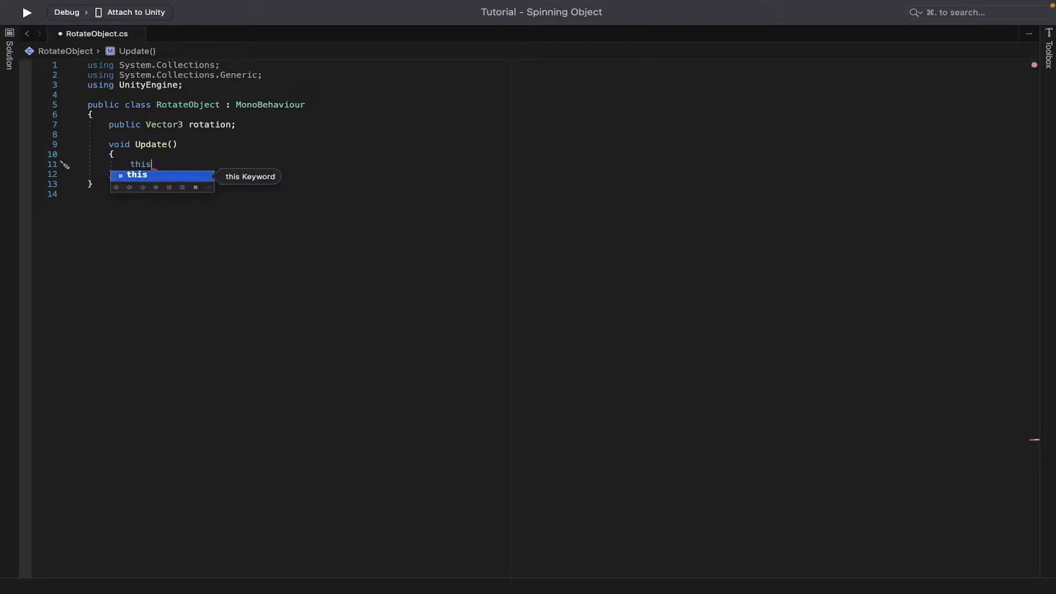
text(.transfo)
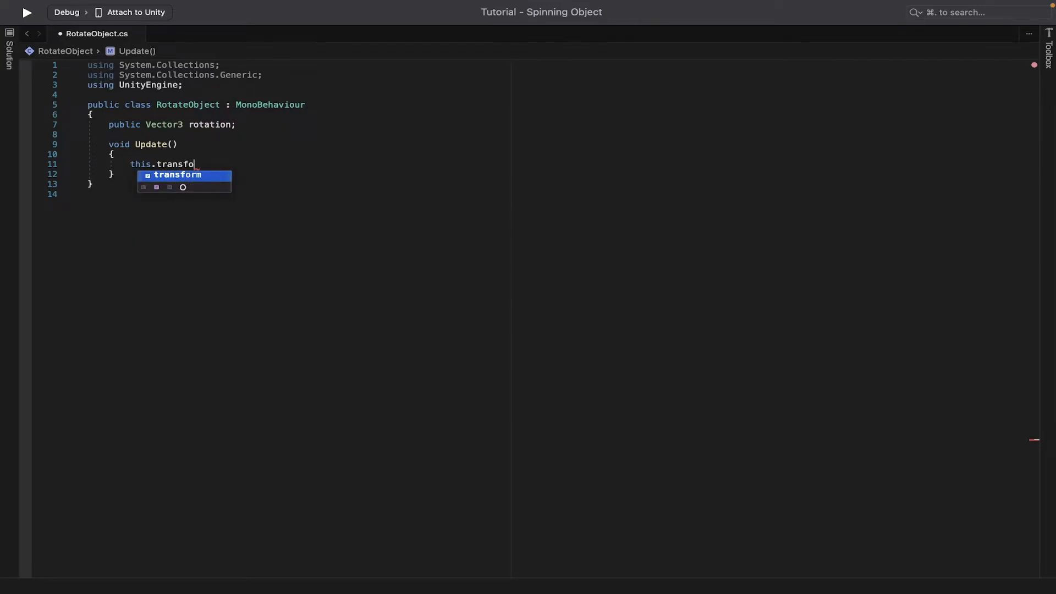
text(rm)
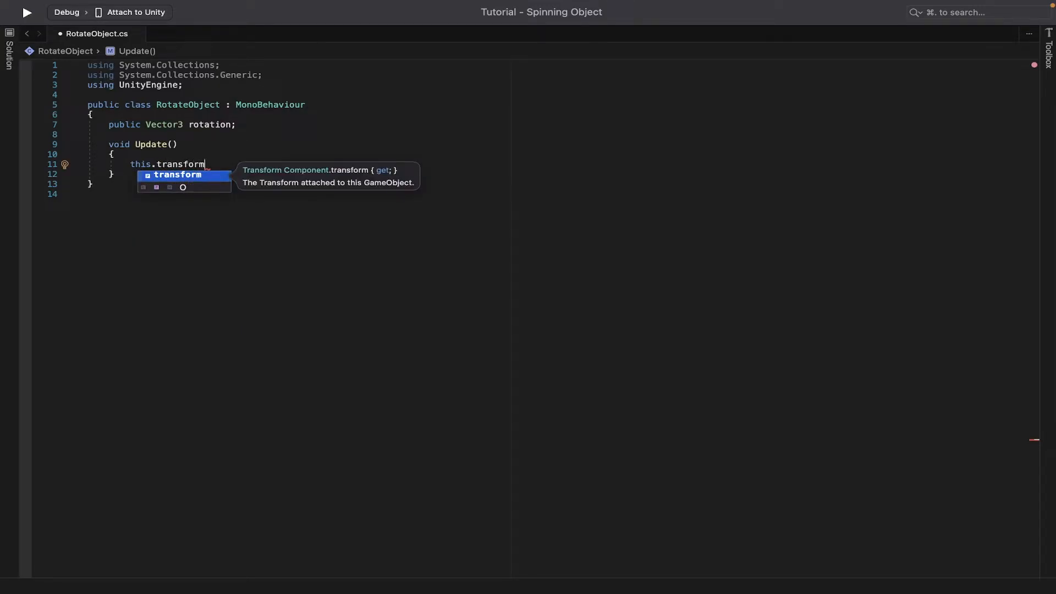
text(.Rotate()
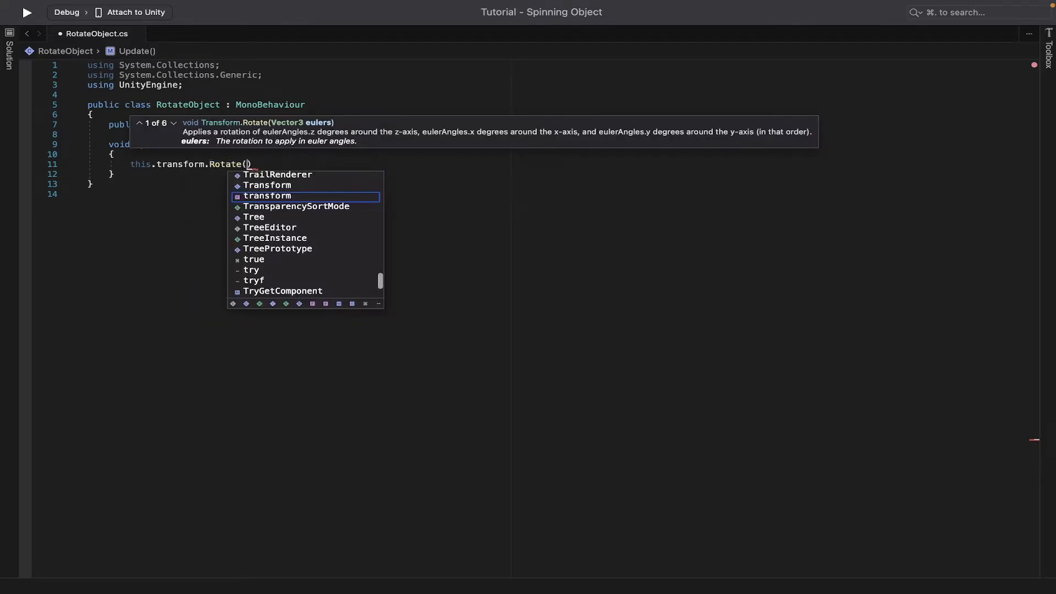
text(rotation *)
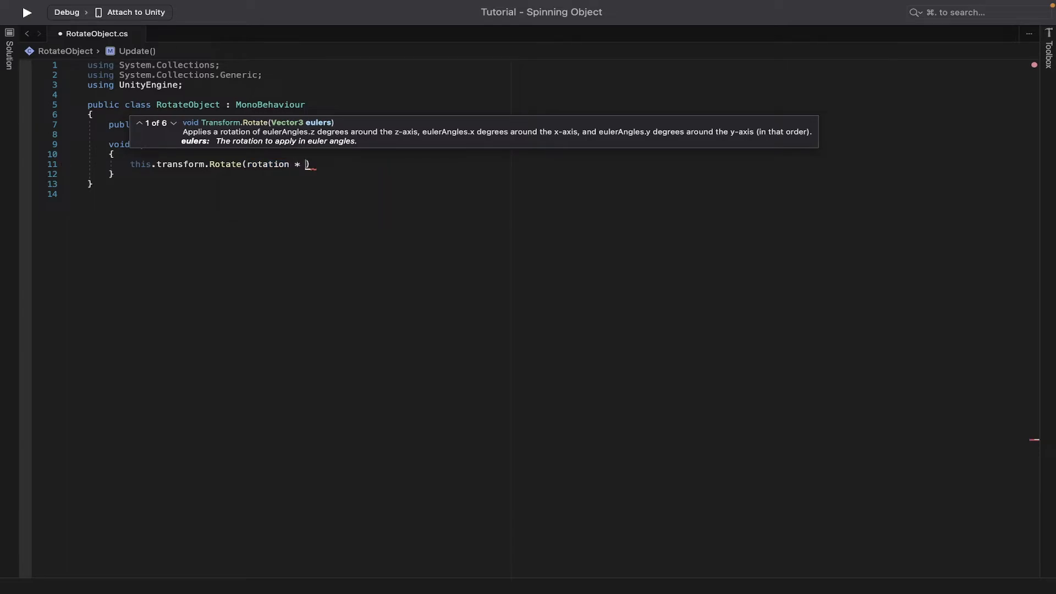
text(1 * Time.)
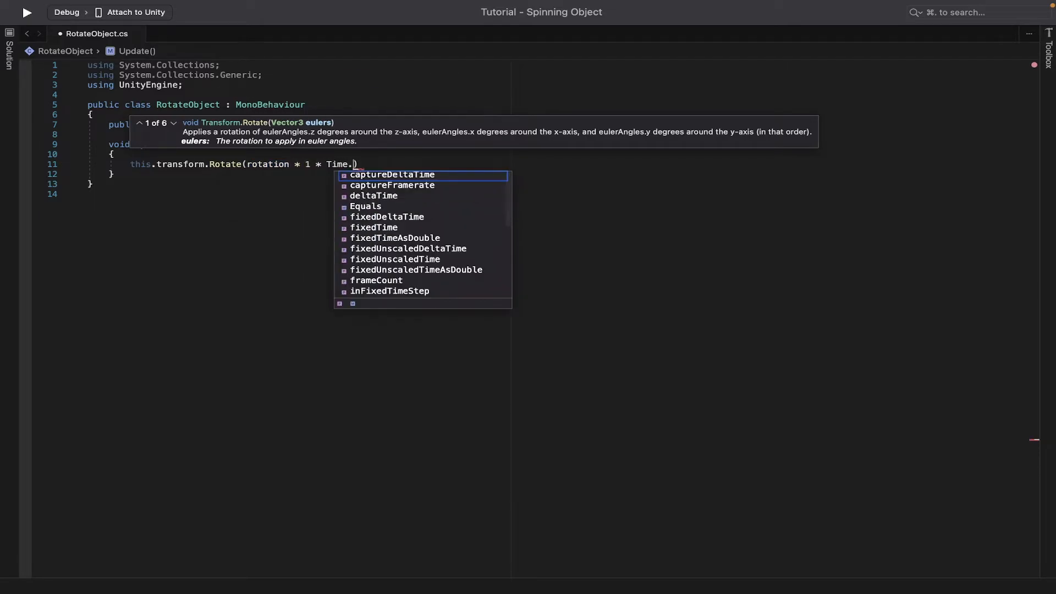
text(deltaTime)
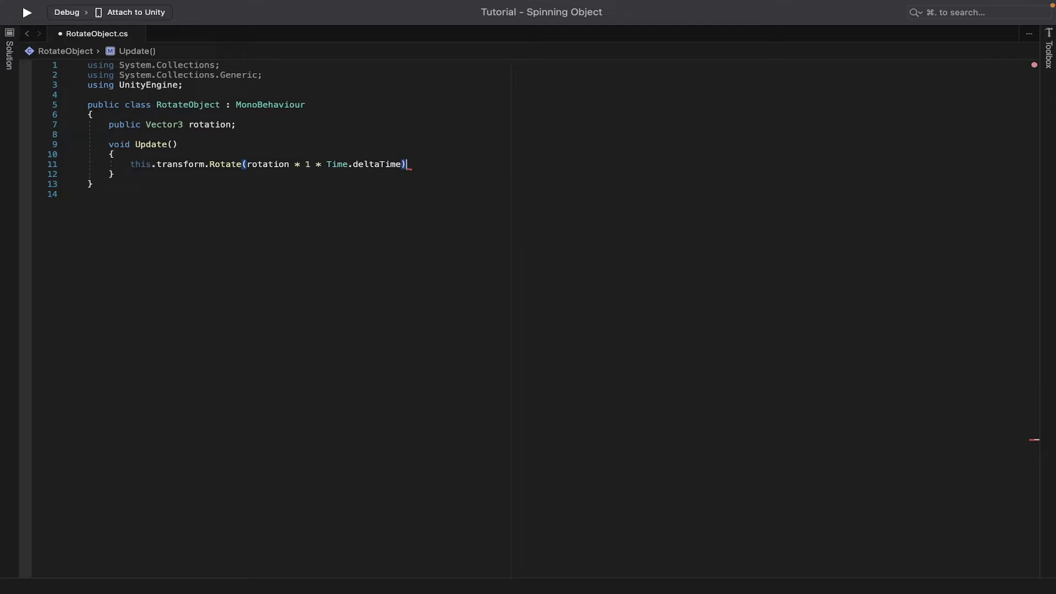
text(;)
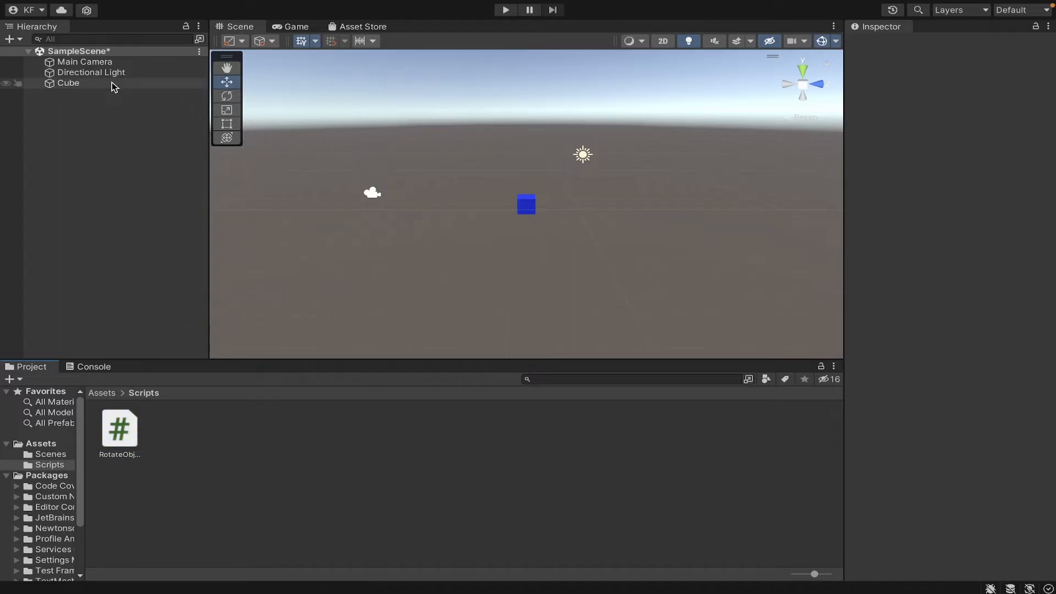
Step: Select the Cube with the RotateObject script and start Play mode
click(68, 82)
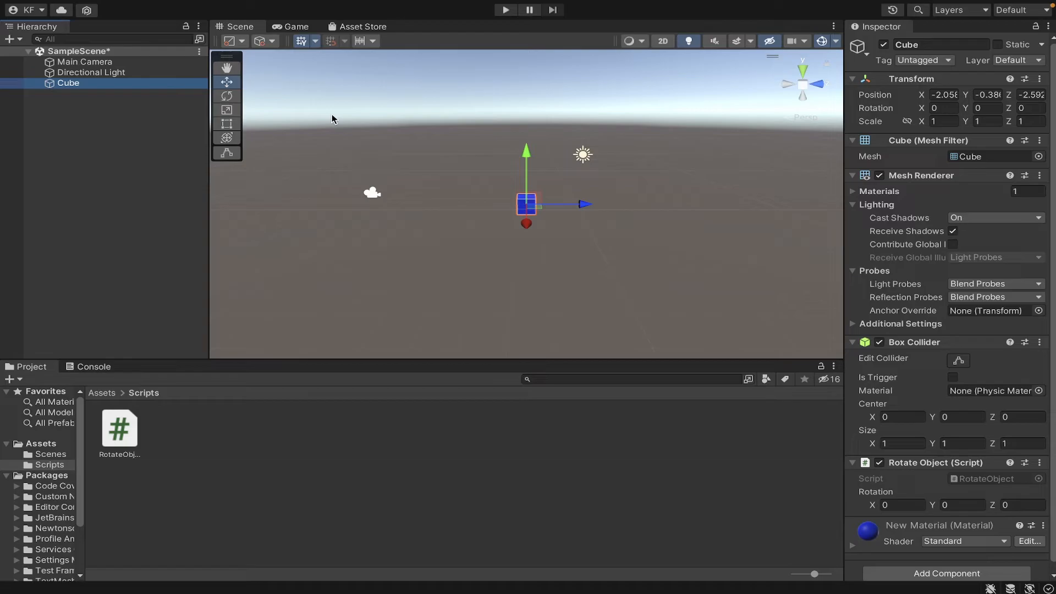
mouse_move(901, 488)
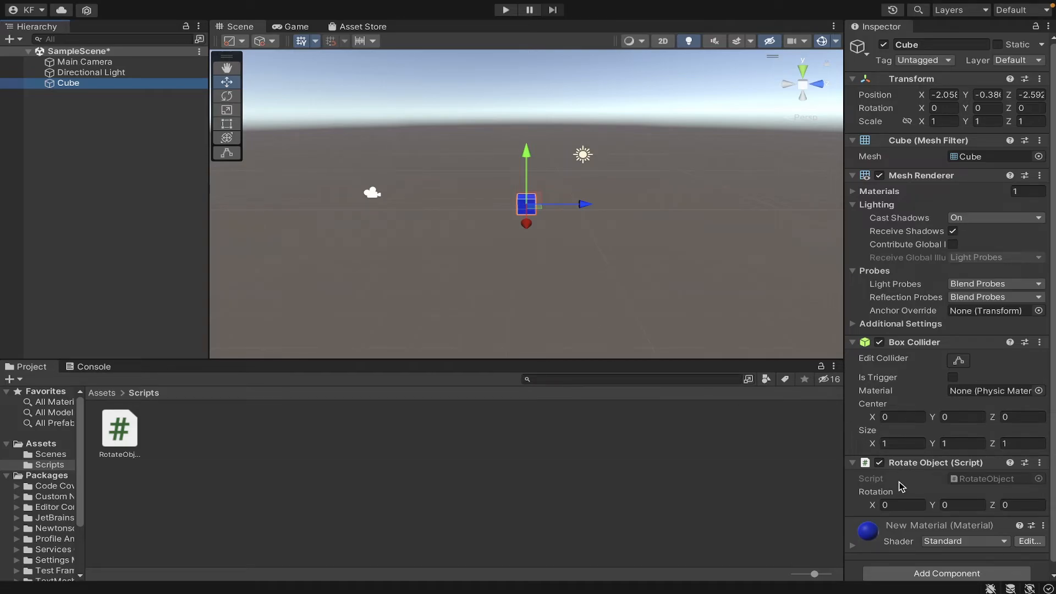
click(504, 10)
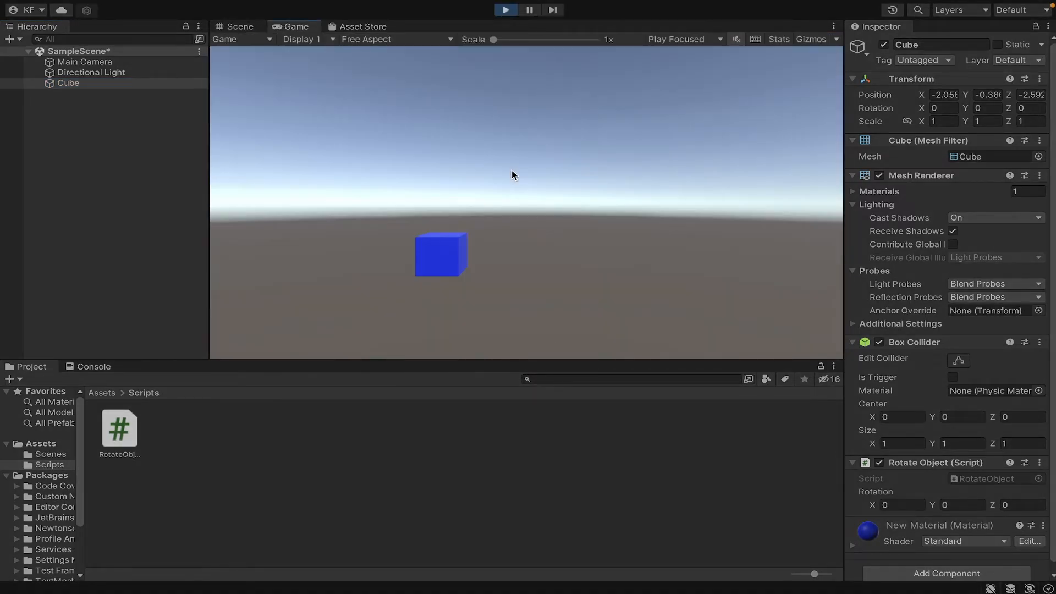
Step: Set the Cube's Rotate Object Rotation X value to 50 while playing
click(68, 82)
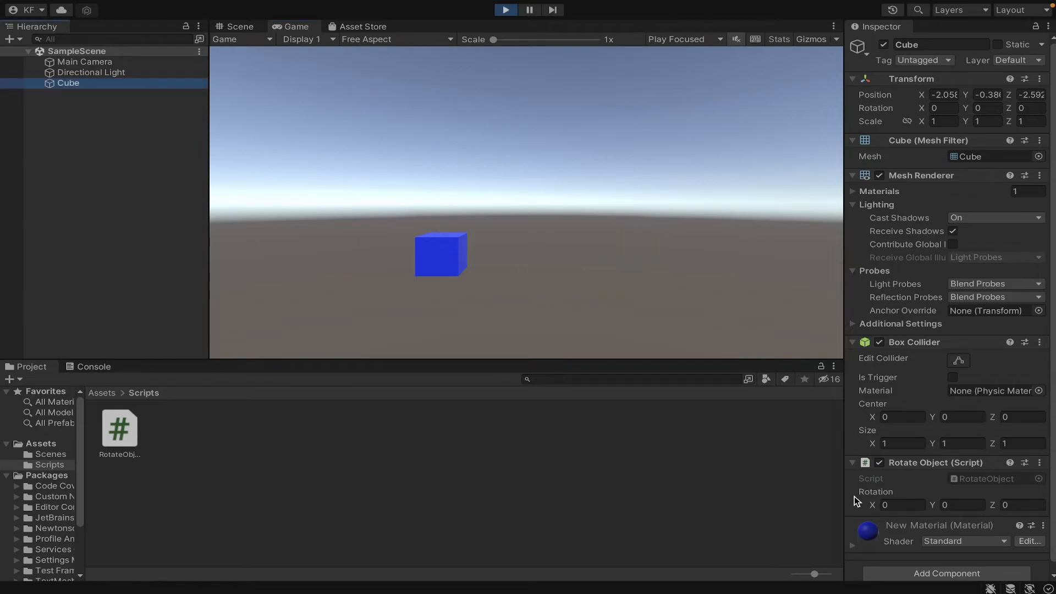
click(902, 505)
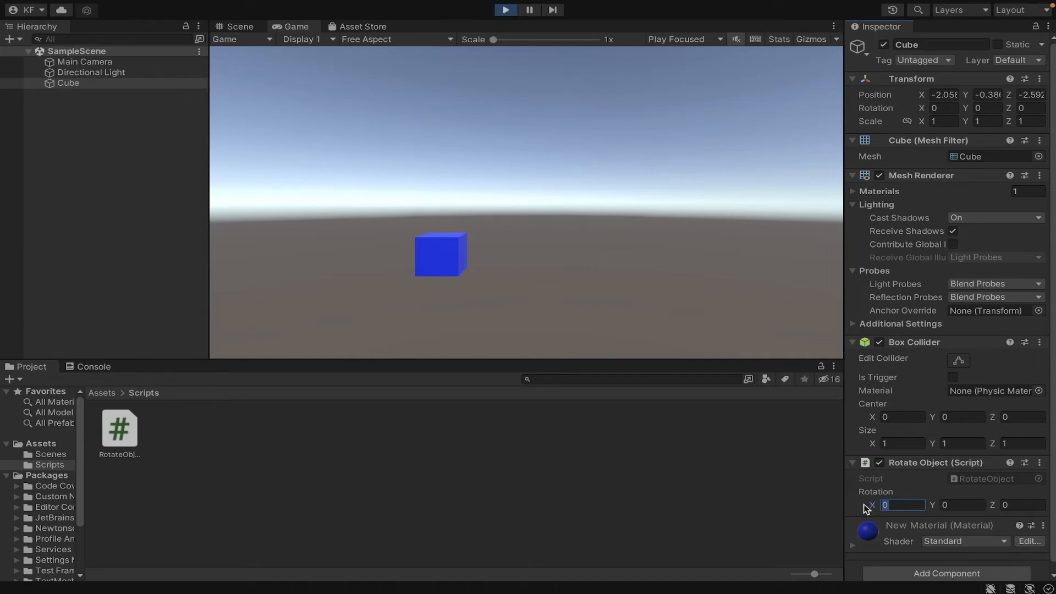
text(50)
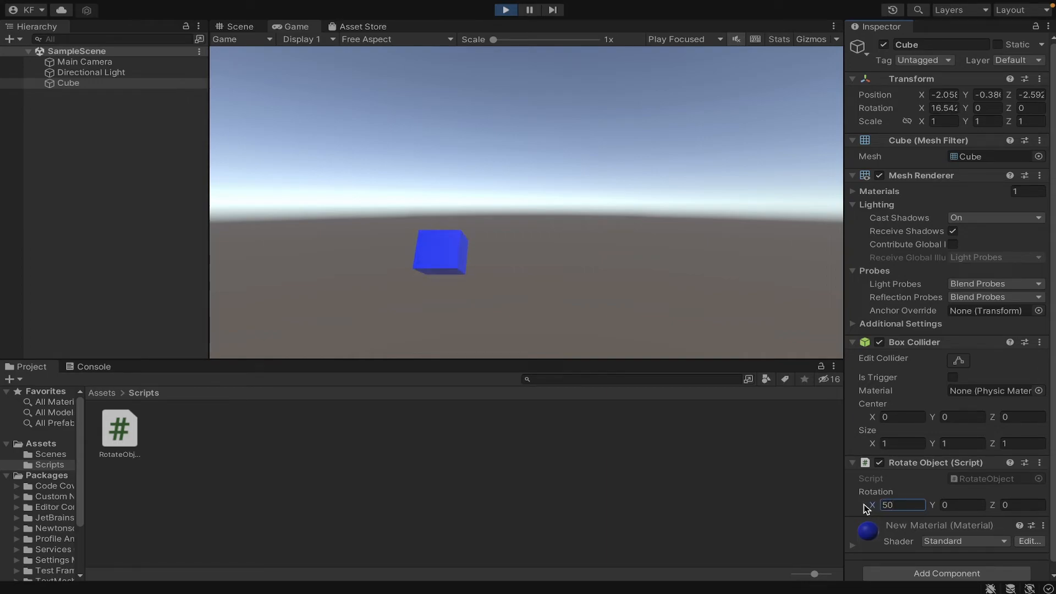